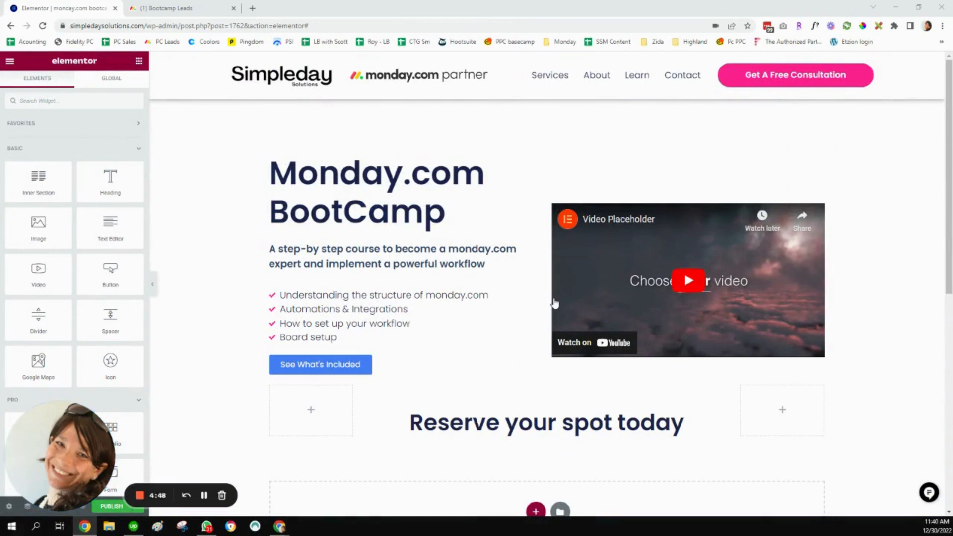
# Show the Bootcamp Leads board's Sign Up Below form with Name, Email and Phone fields.
pyautogui.click(376, 192)
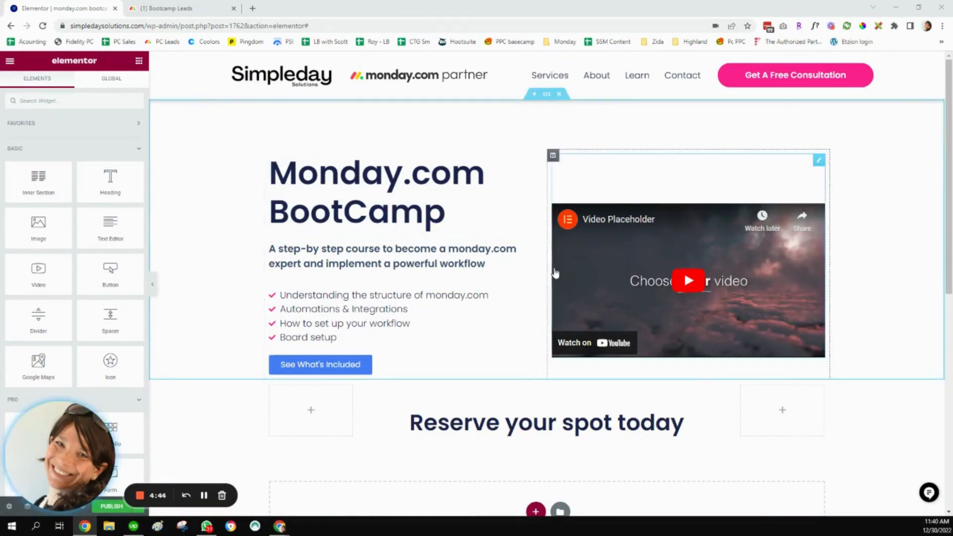
pyautogui.scroll(-3)
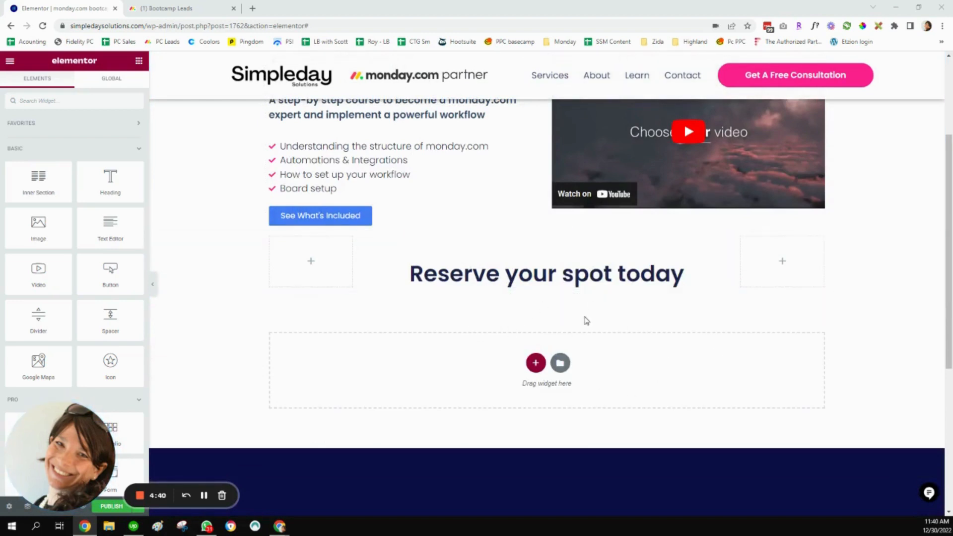
pyautogui.click(176, 8)
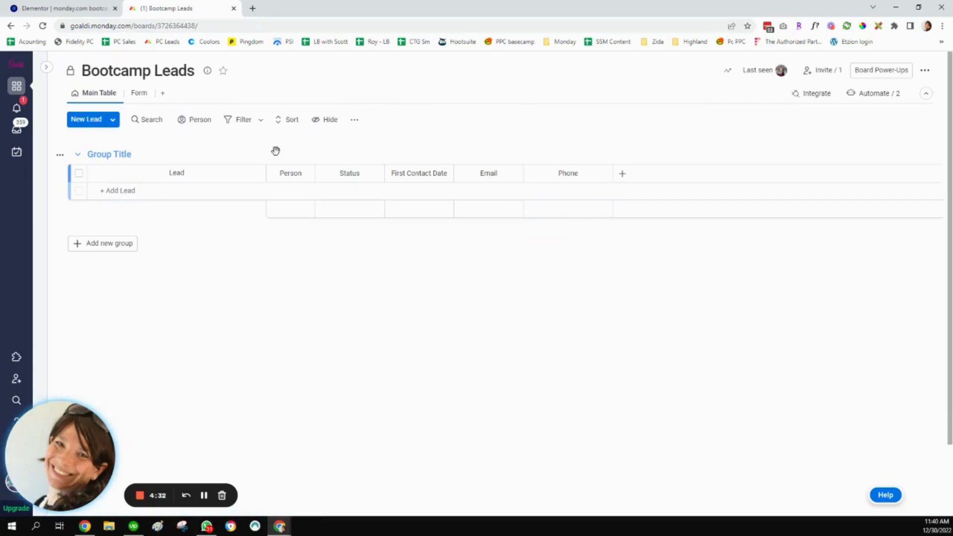
pyautogui.click(139, 93)
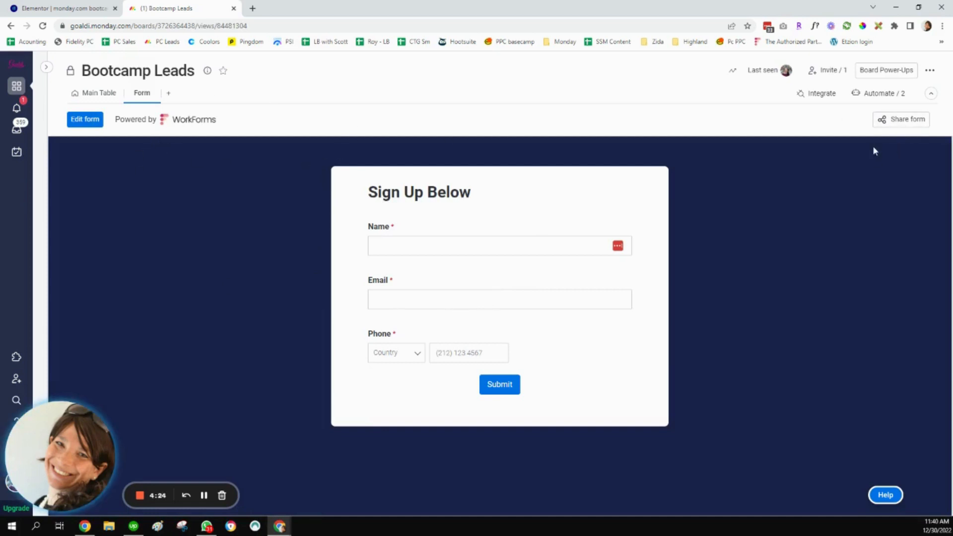
pyautogui.moveTo(902, 119)
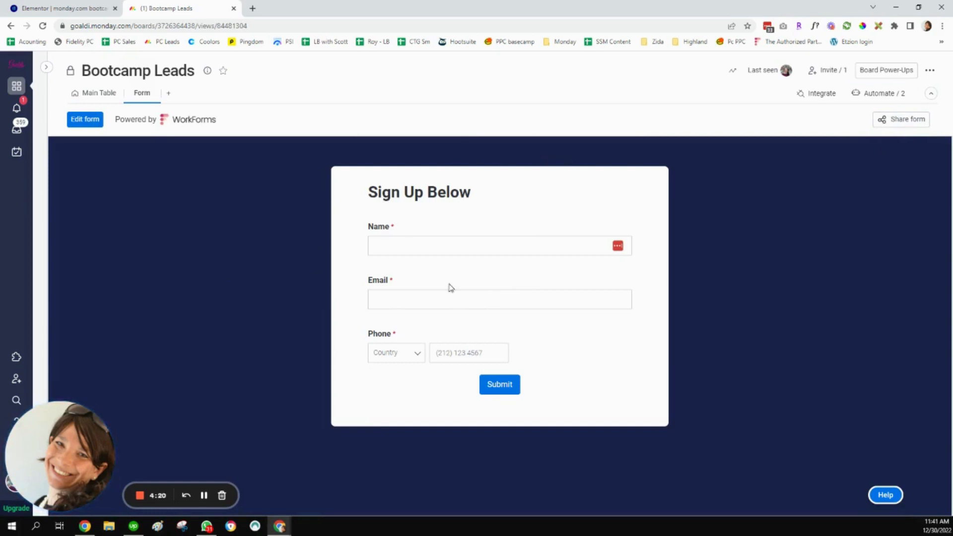
# Copy the Sign Up Below form's embed code and return to the Elementor landing page.
pyautogui.click(905, 119)
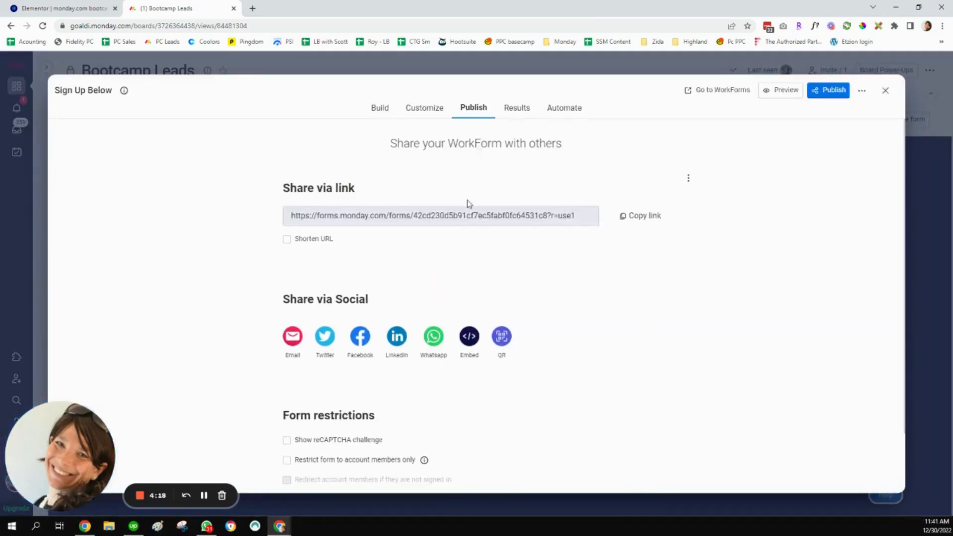
pyautogui.click(468, 336)
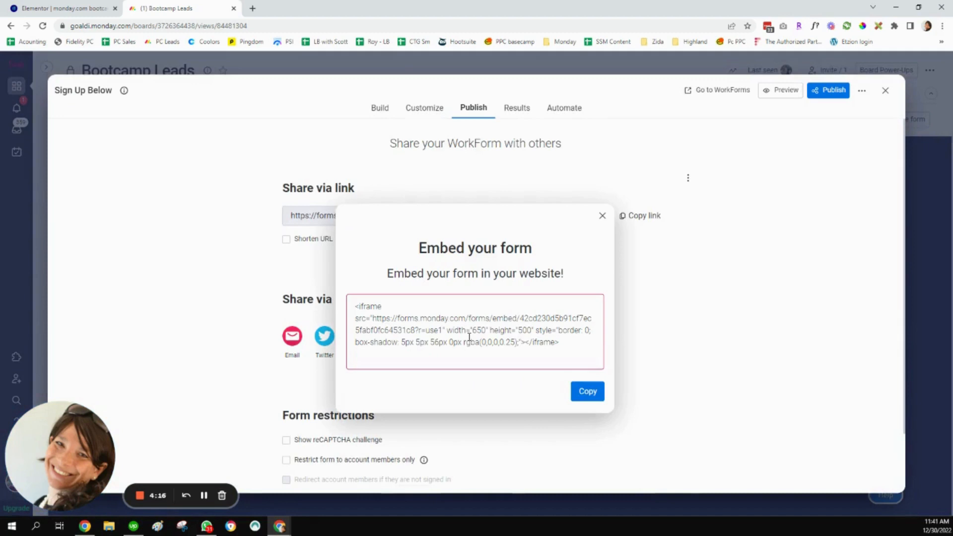
pyautogui.click(586, 390)
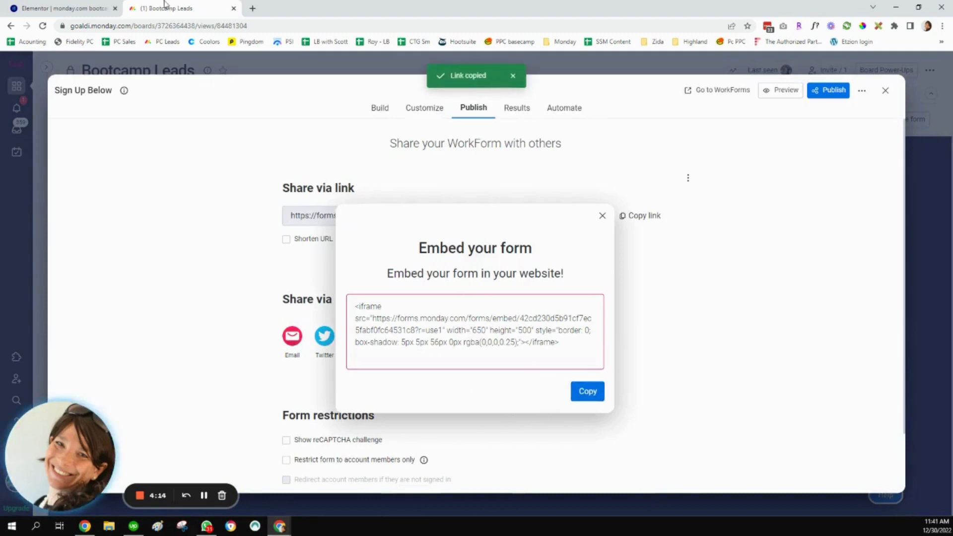
pyautogui.click(61, 8)
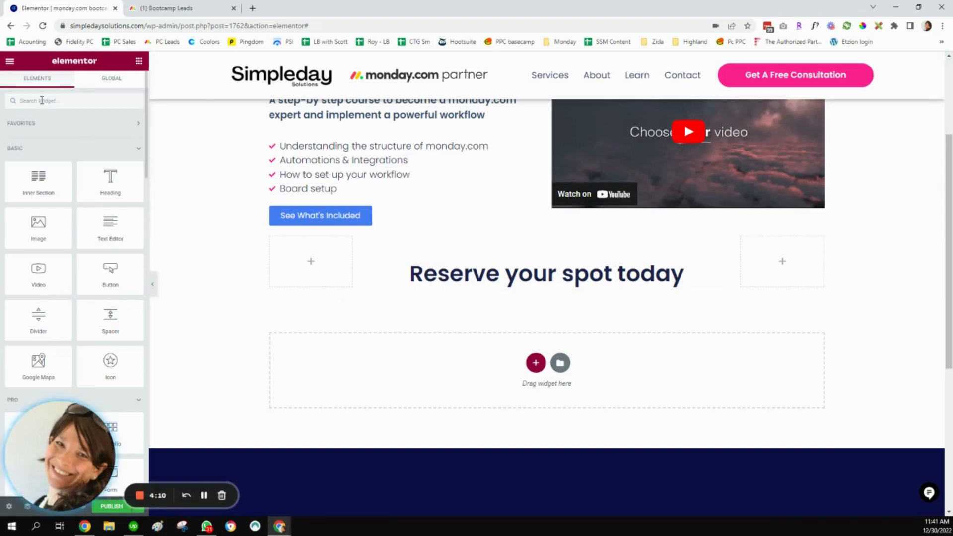
# Add an HTML widget under 'Reserve your spot today' containing the monday.com iframe embed code.
pyautogui.write('html')
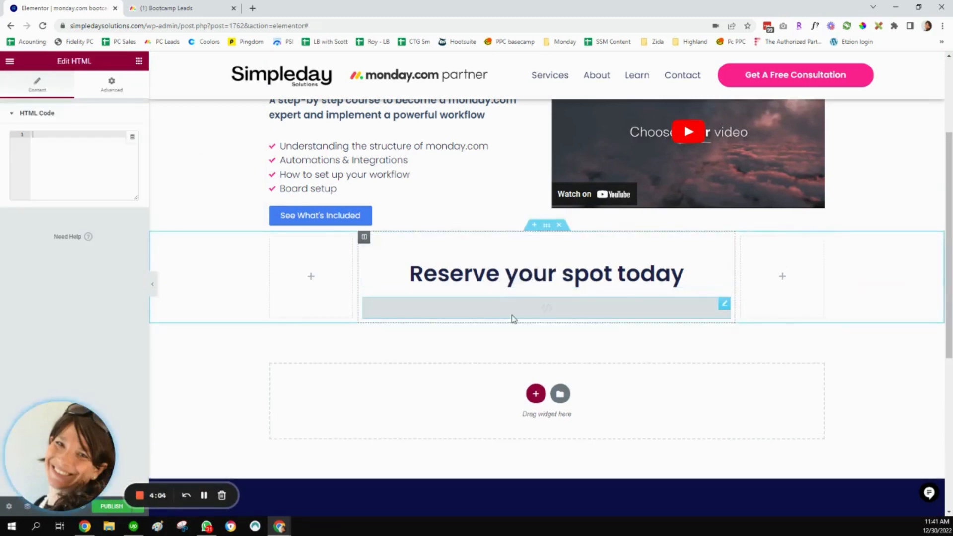
pyautogui.click(66, 135)
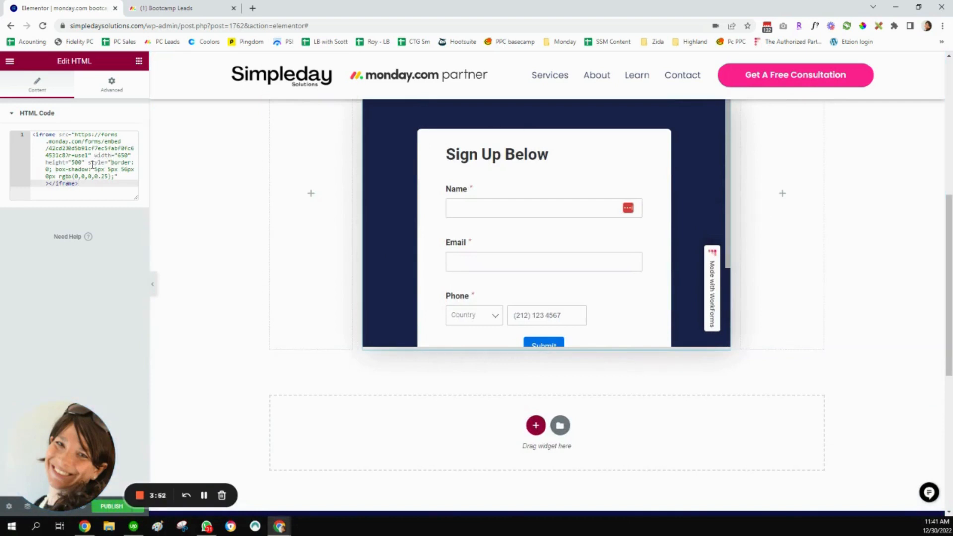
# Change the embedded form's height from 500 to 800 and publish the landing page.
pyautogui.scroll(-3)
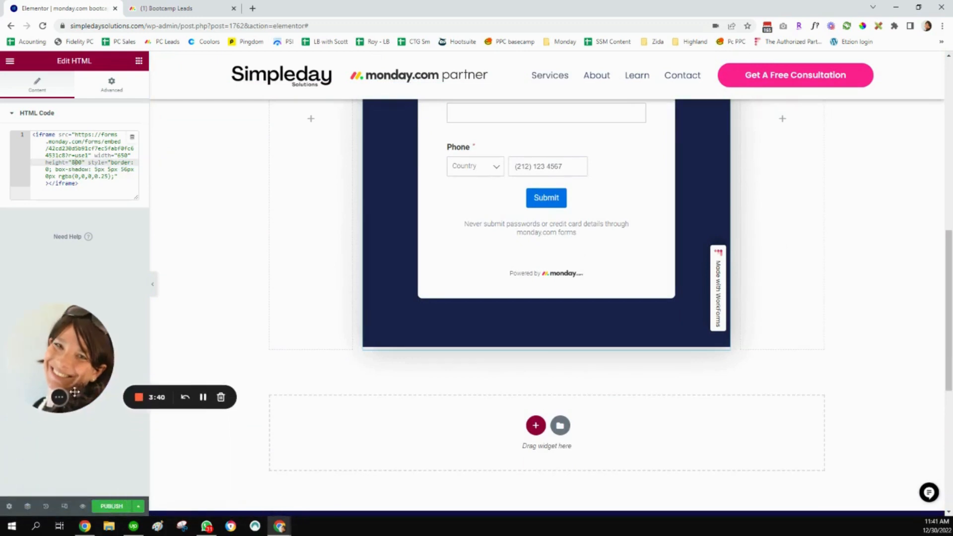
pyautogui.click(111, 506)
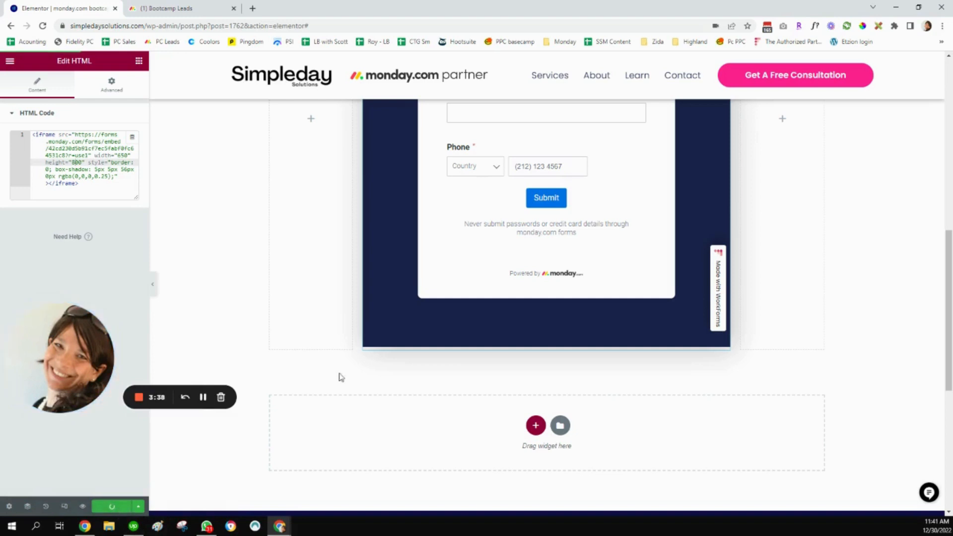
pyautogui.moveTo(117, 474)
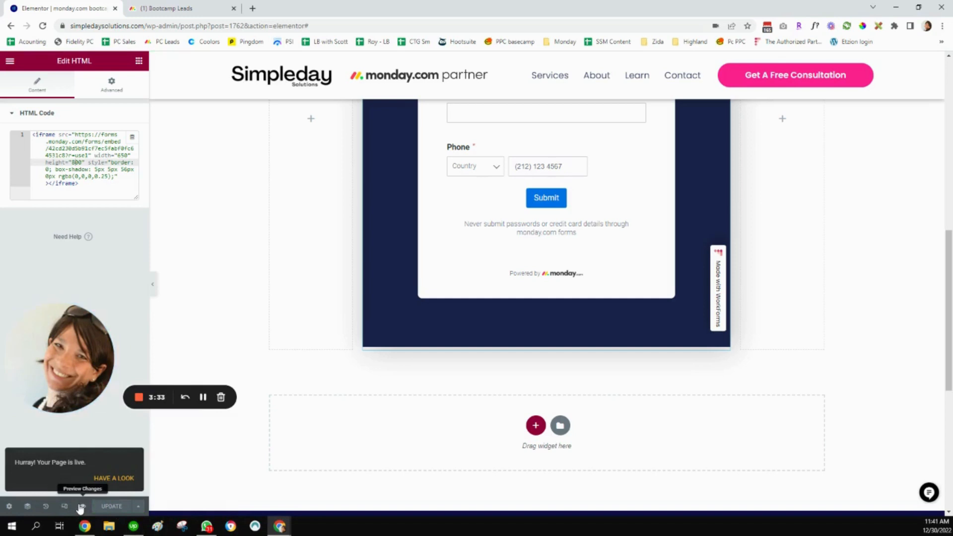
# On the previewed page, submit the signup form with name Tara, an email and a US (+1) phone number.
pyautogui.click(81, 506)
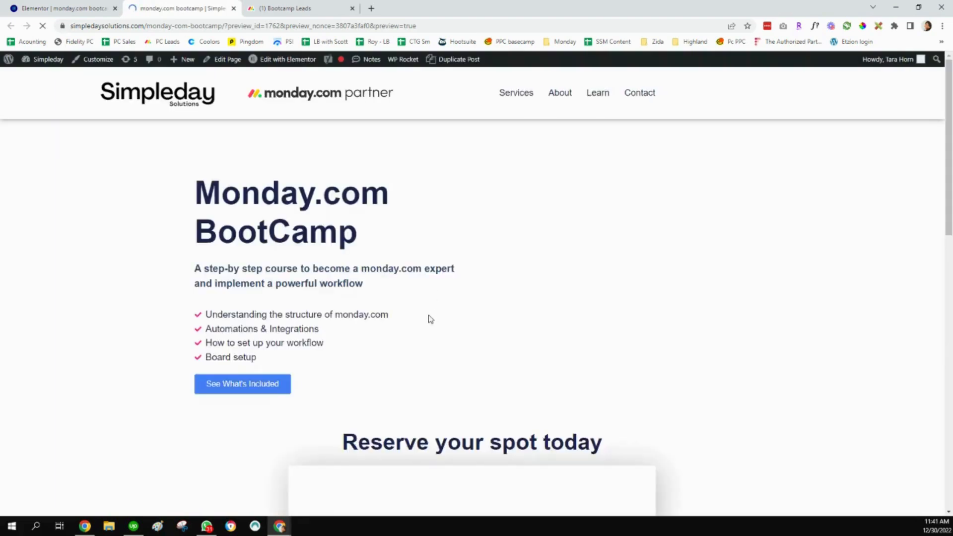
pyautogui.scroll(-3)
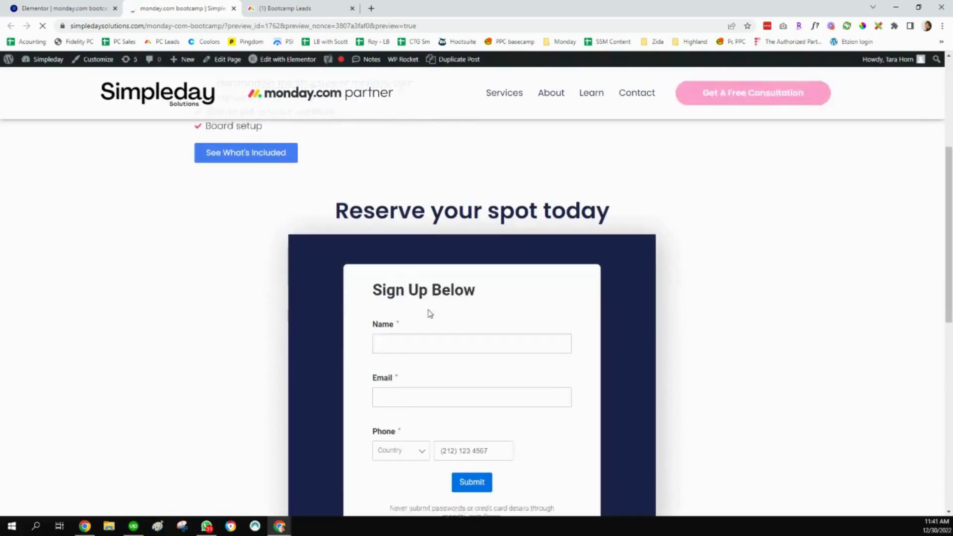
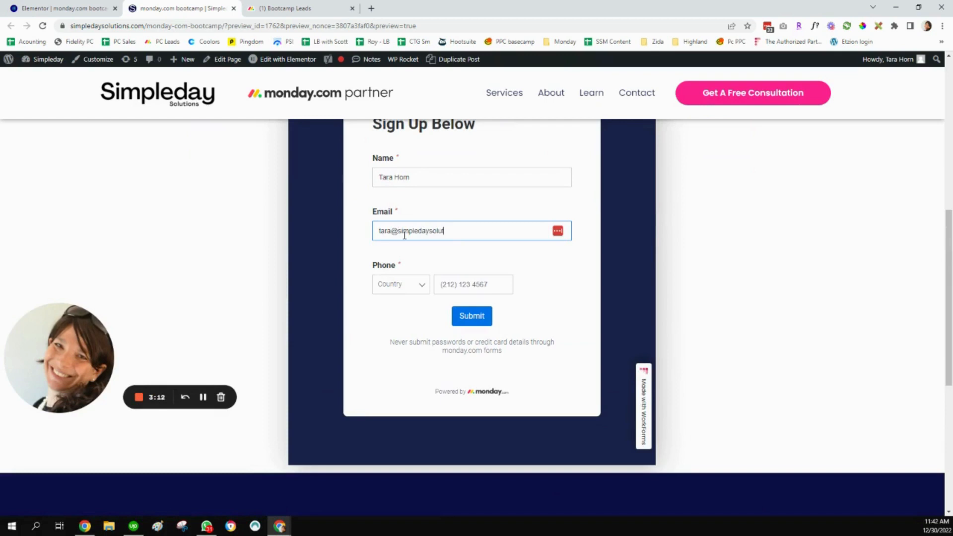
pyautogui.click(400, 284)
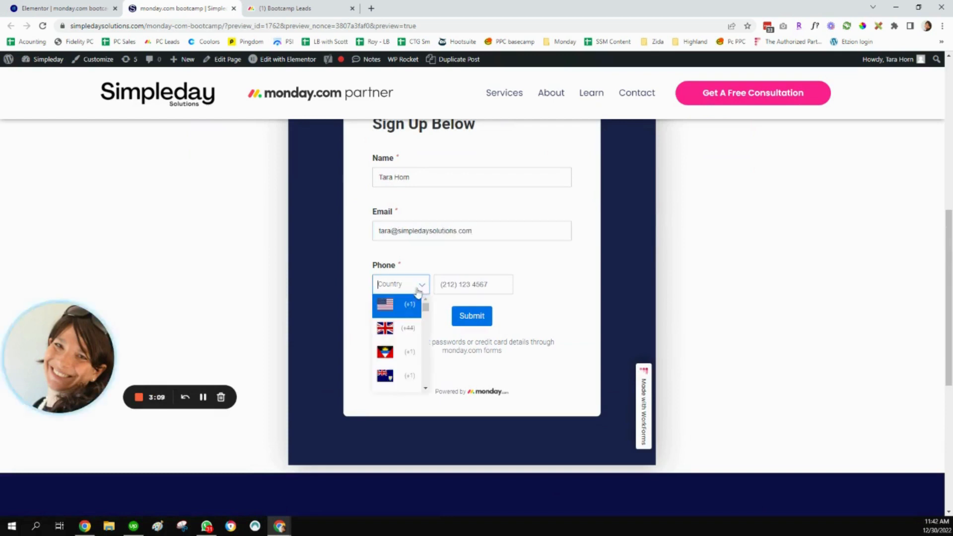
pyautogui.click(396, 304)
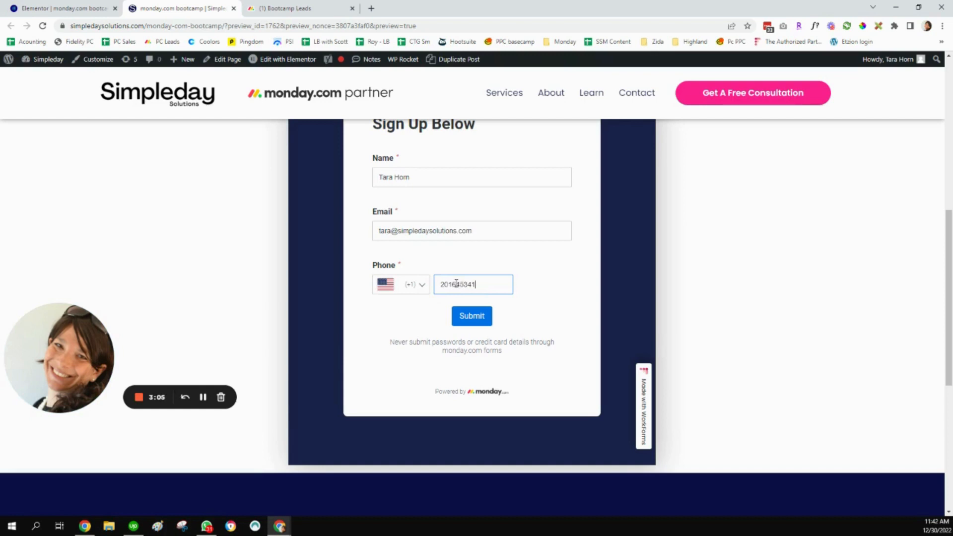
pyautogui.click(471, 316)
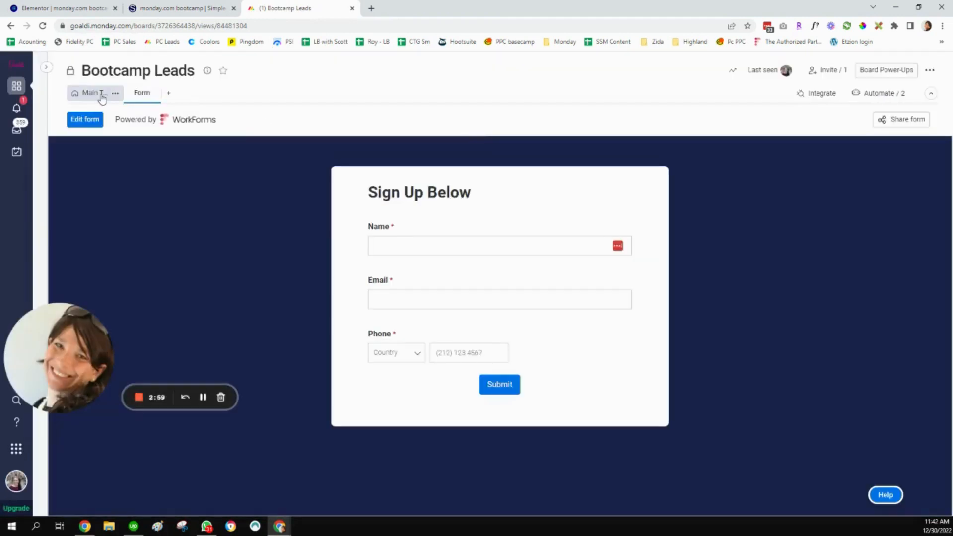
pyautogui.click(93, 93)
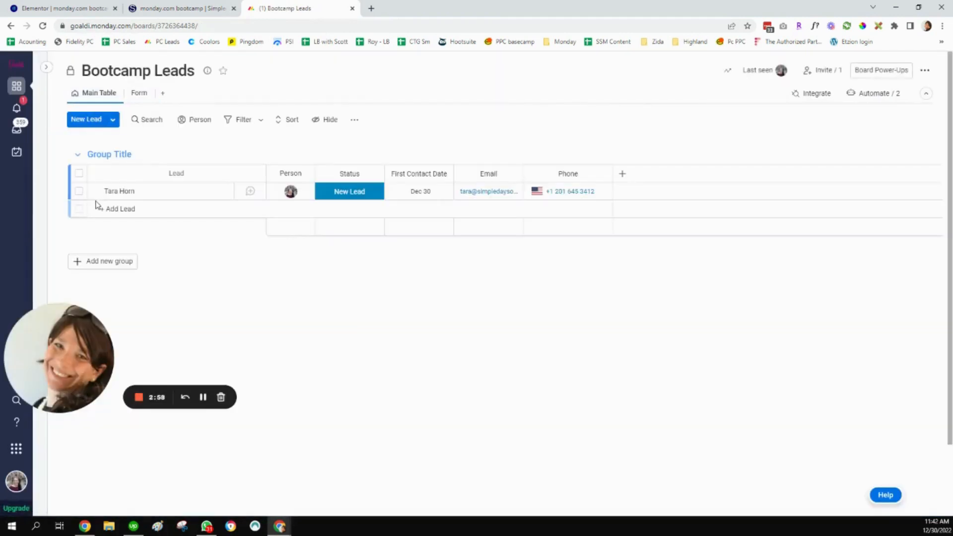